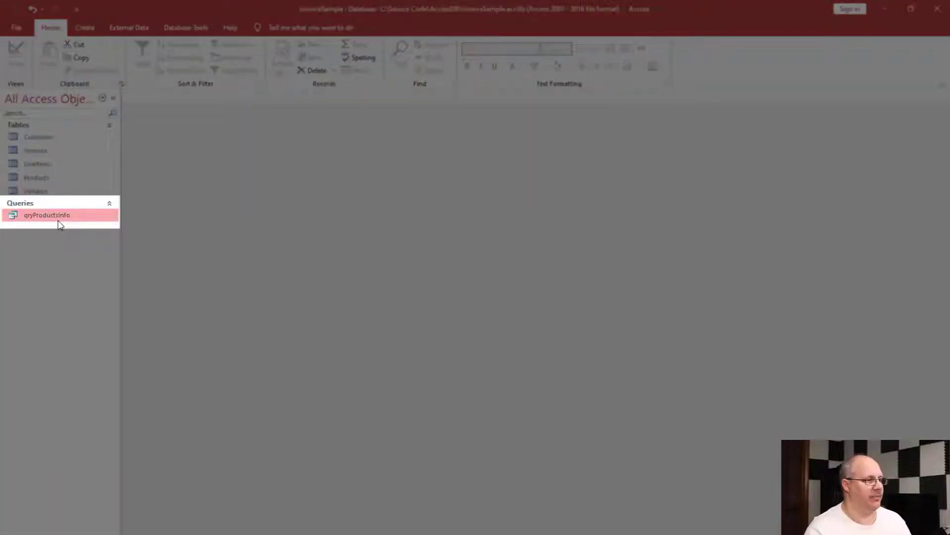
- Select qryProductsInfo in the Navigation Pane and bring up its shortcut menu
double_click(46, 215)
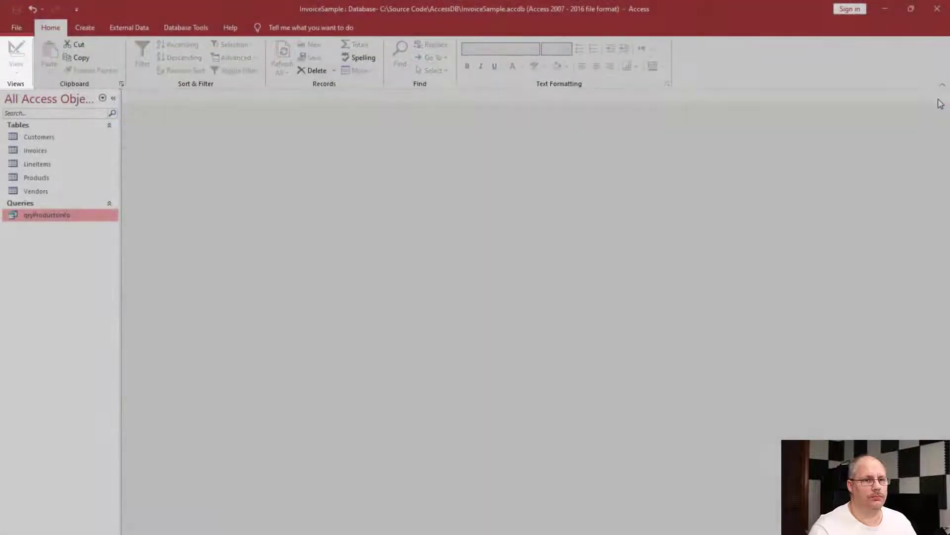
right_click(46, 215)
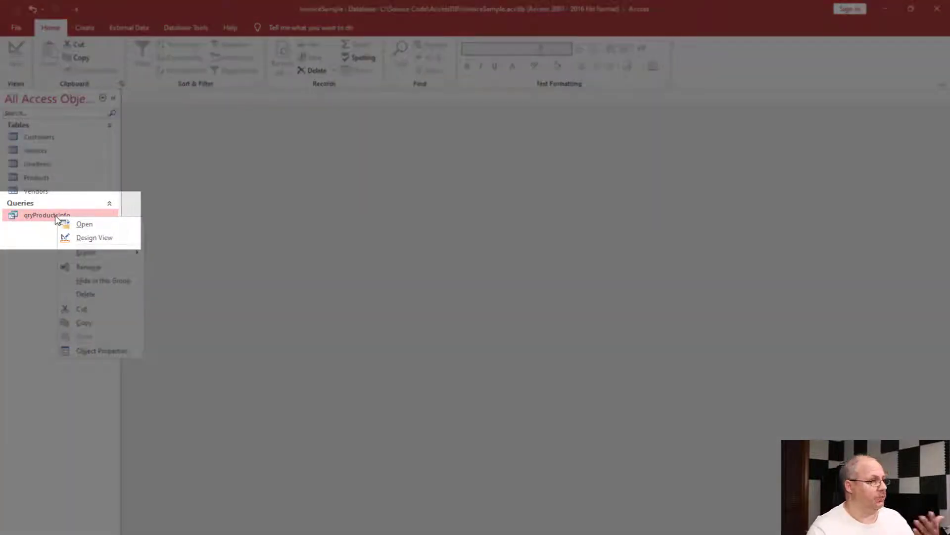
mouse_move(94, 238)
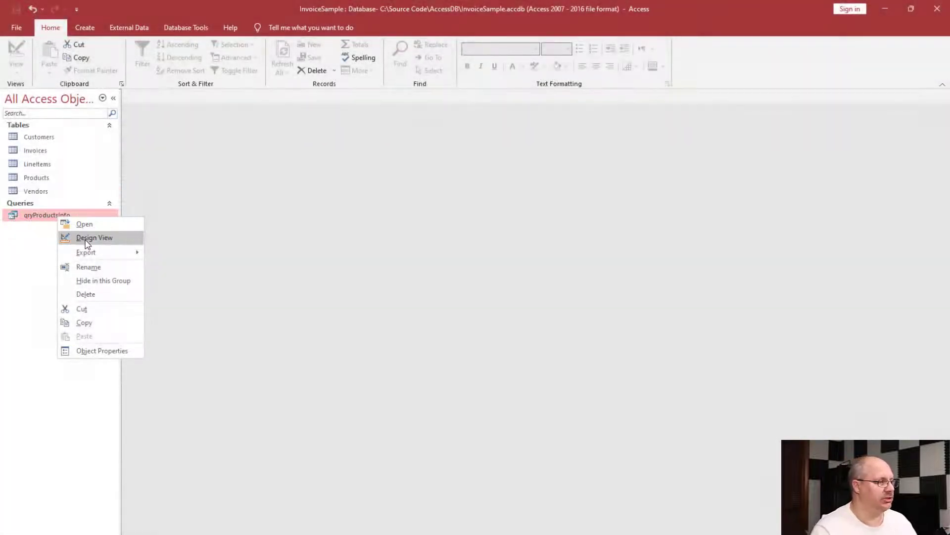
- Open qryProductsInfo in Design View with Products and its six fields
click(94, 238)
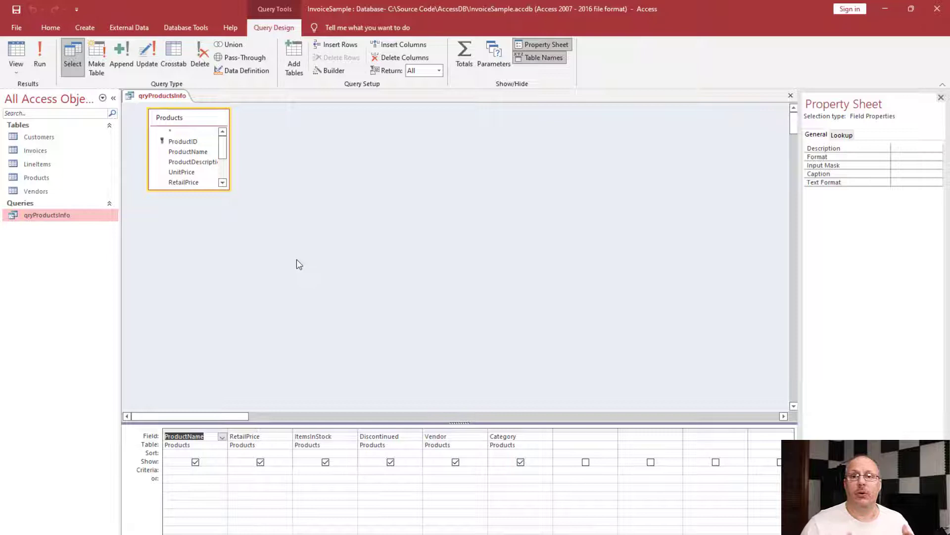
mouse_move(382, 273)
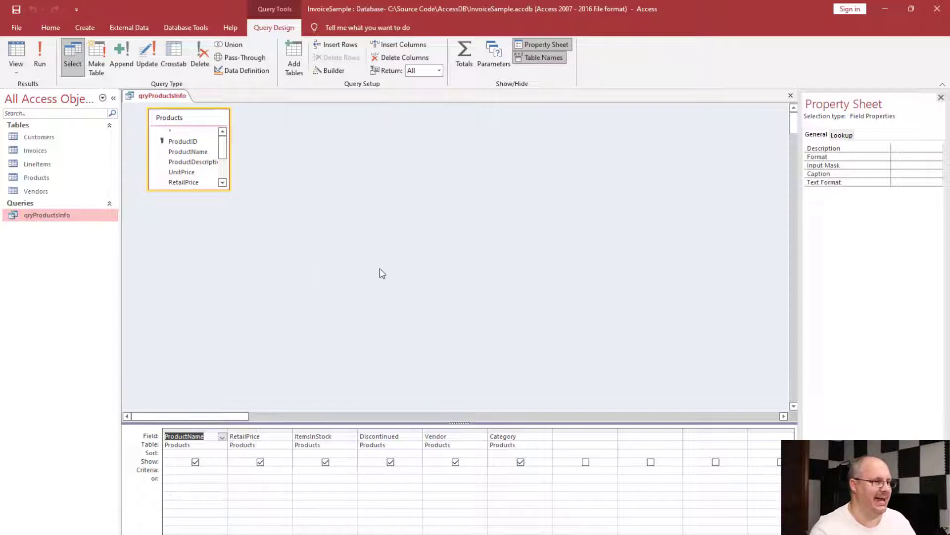
mouse_move(443, 177)
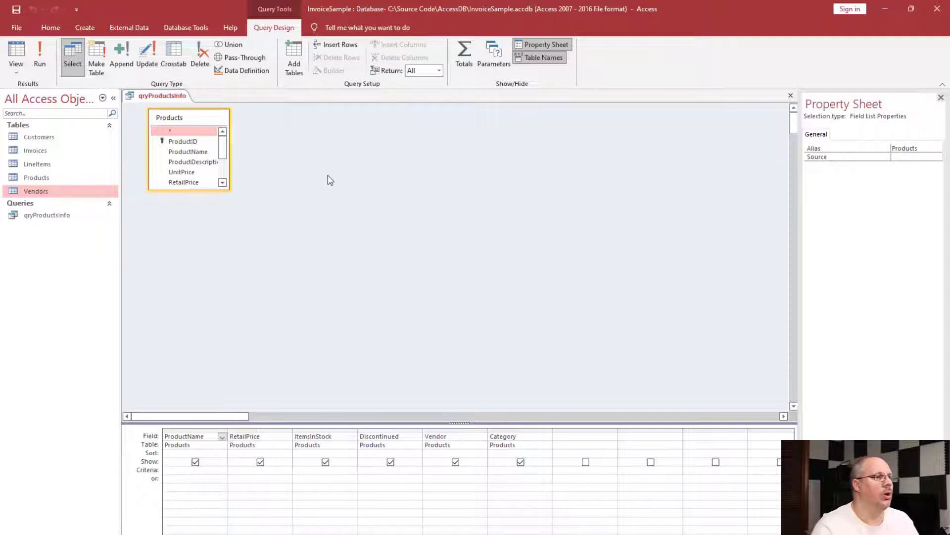
mouse_move(303, 82)
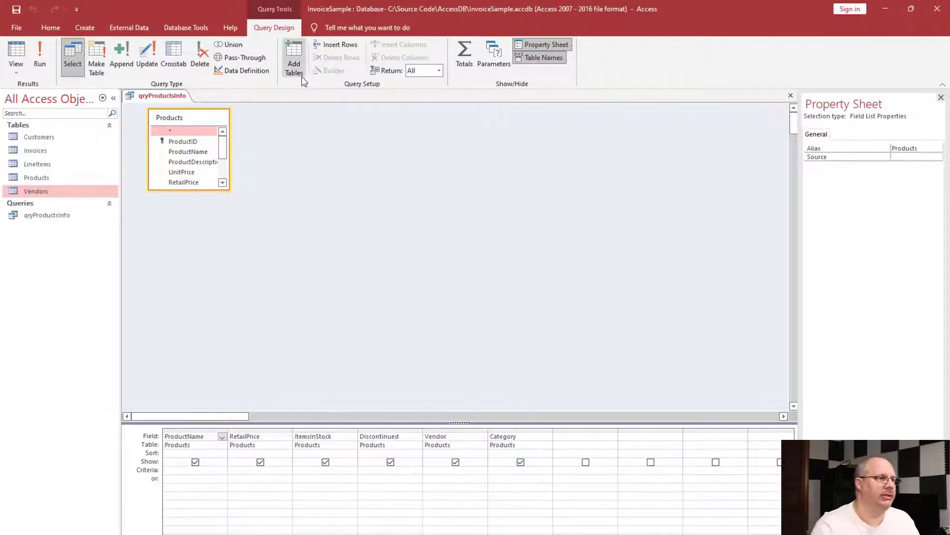
- Add the Vendors table to the qryProductsInfo design beside Products
click(293, 55)
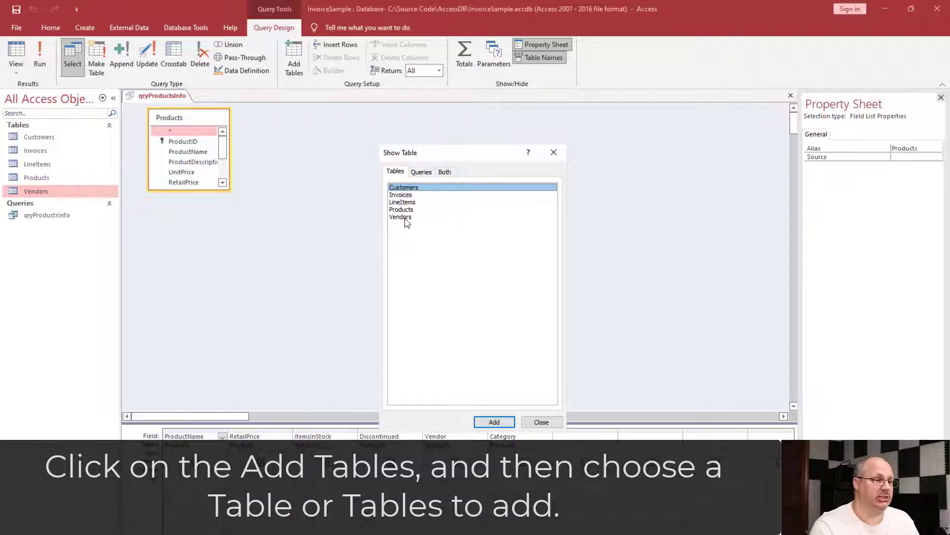
click(494, 422)
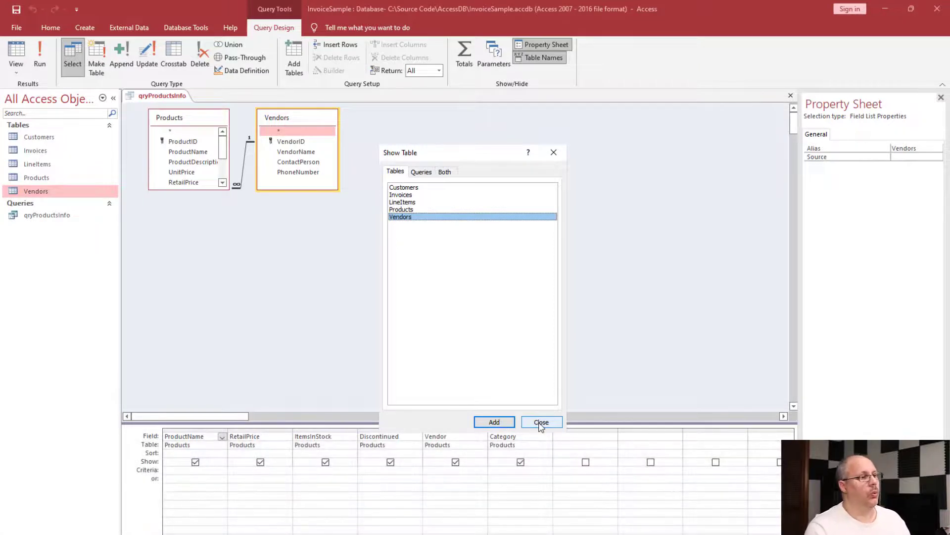
click(542, 422)
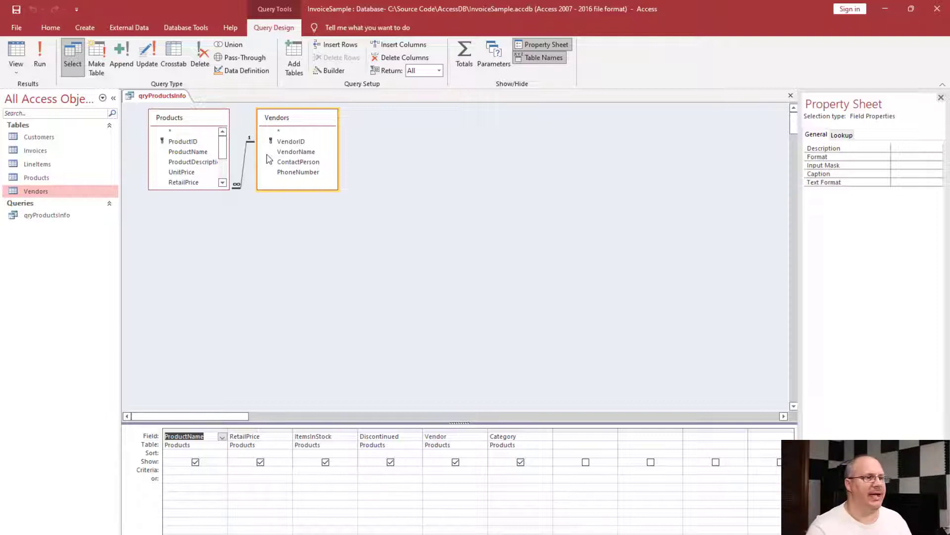
mouse_move(307, 135)
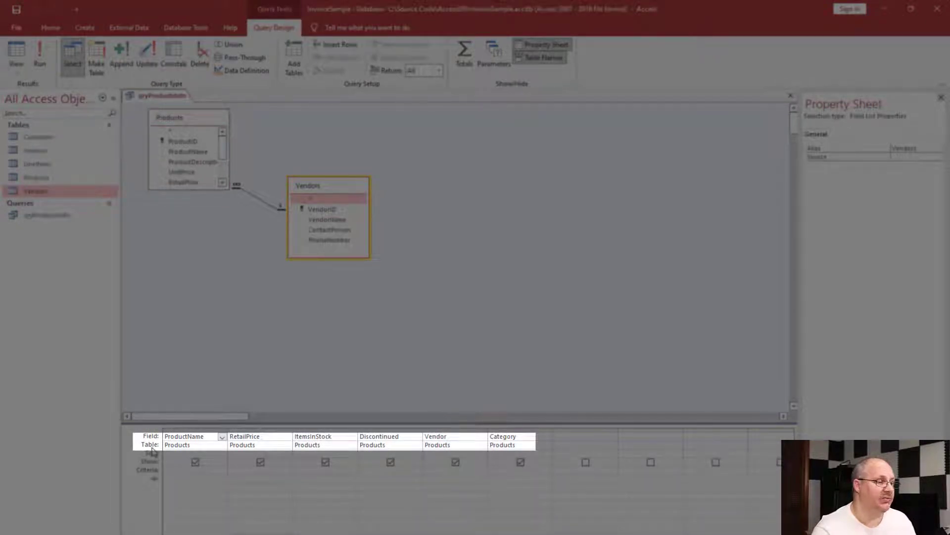
mouse_move(443, 491)
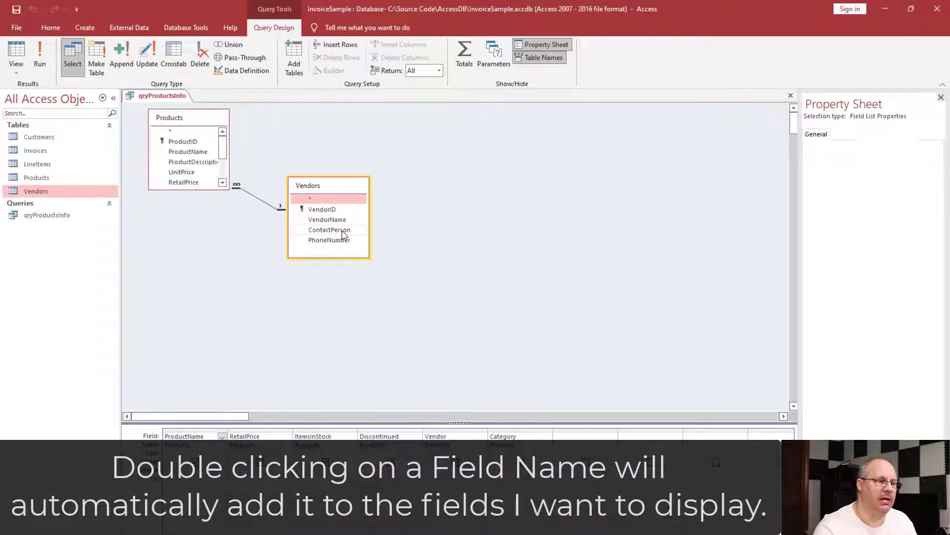
- Add Vendors ContactPerson to the output and run qryProductsInfo to view the three rows
double_click(330, 240)
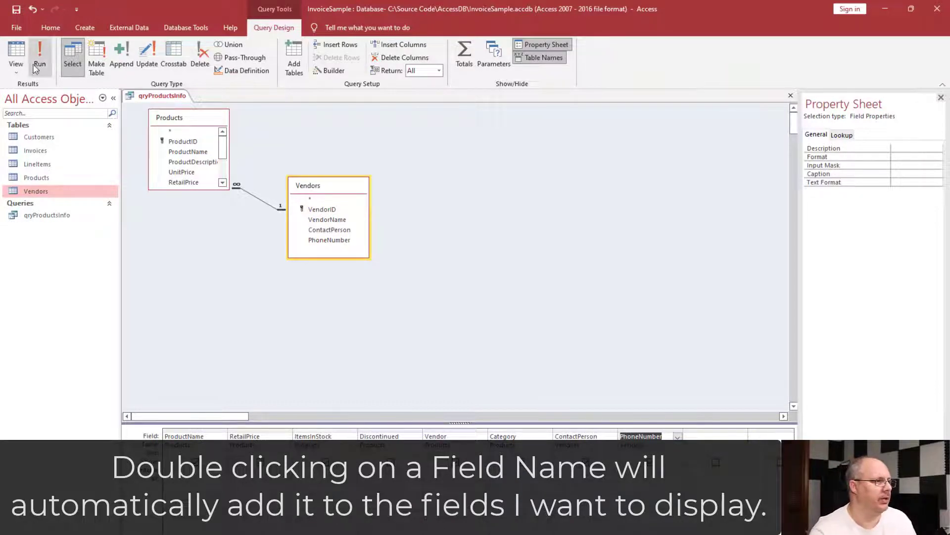
click(40, 47)
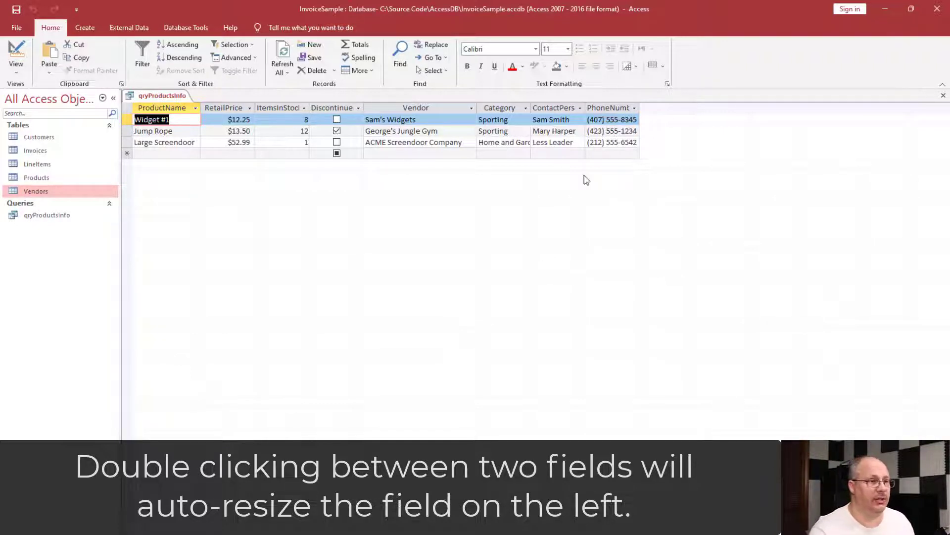
- Autofit the ContactPerson column to show its full heading
double_click(581, 108)
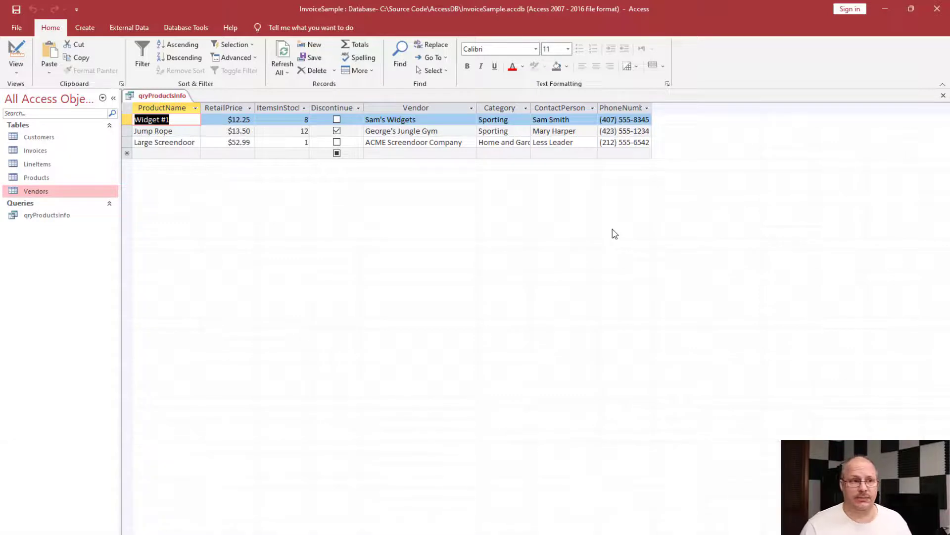
mouse_move(528, 214)
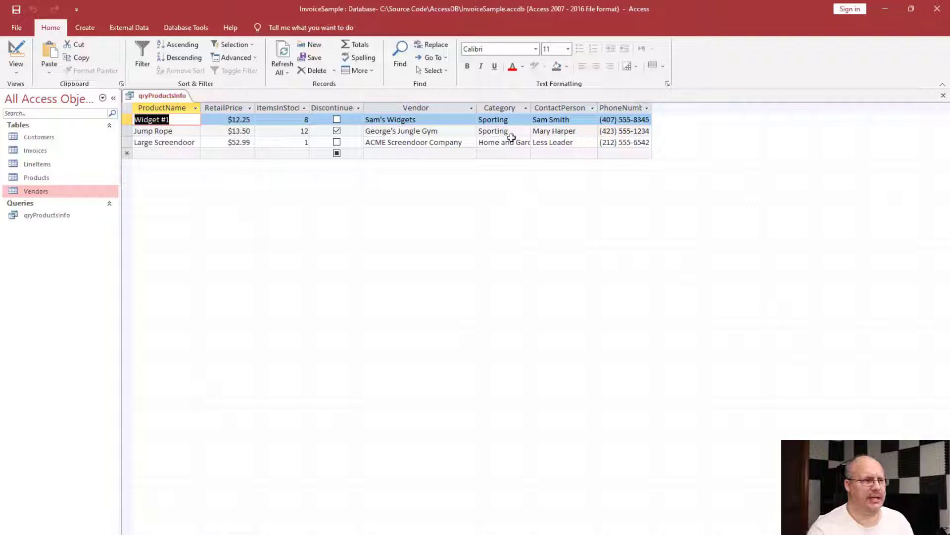
mouse_move(460, 143)
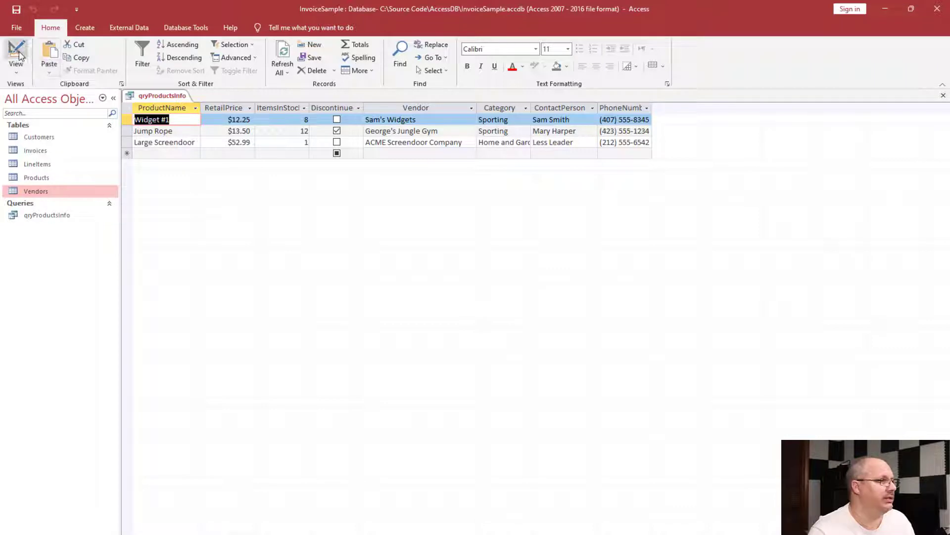
- Return to Design View and select the Category column to place it before Vendor
click(17, 47)
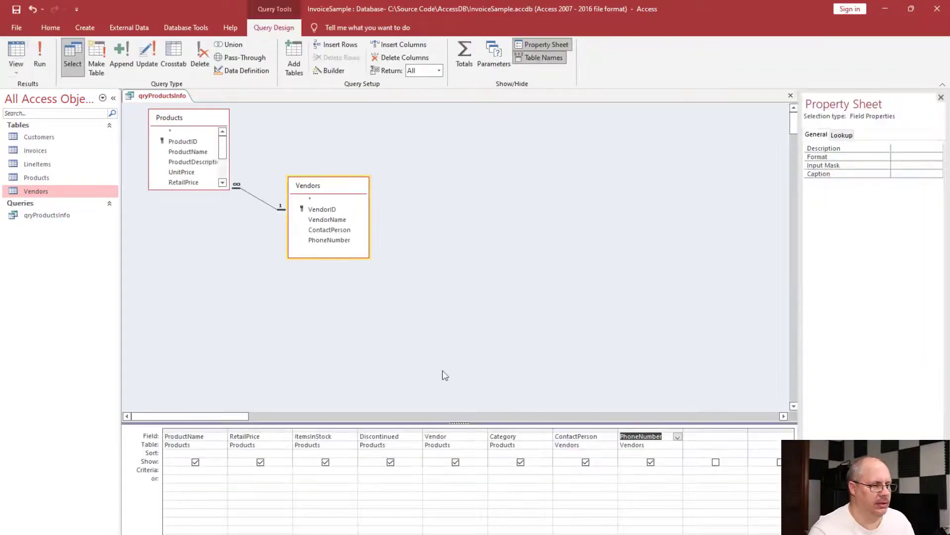
click(520, 439)
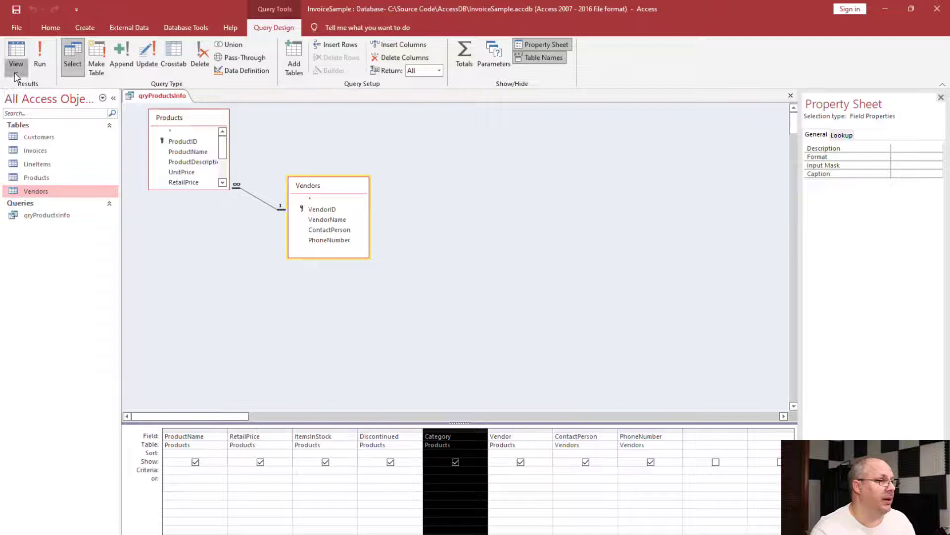
- Switch qryProductsInfo to SQL View showing the Vendors–Products INNER JOIN
click(16, 49)
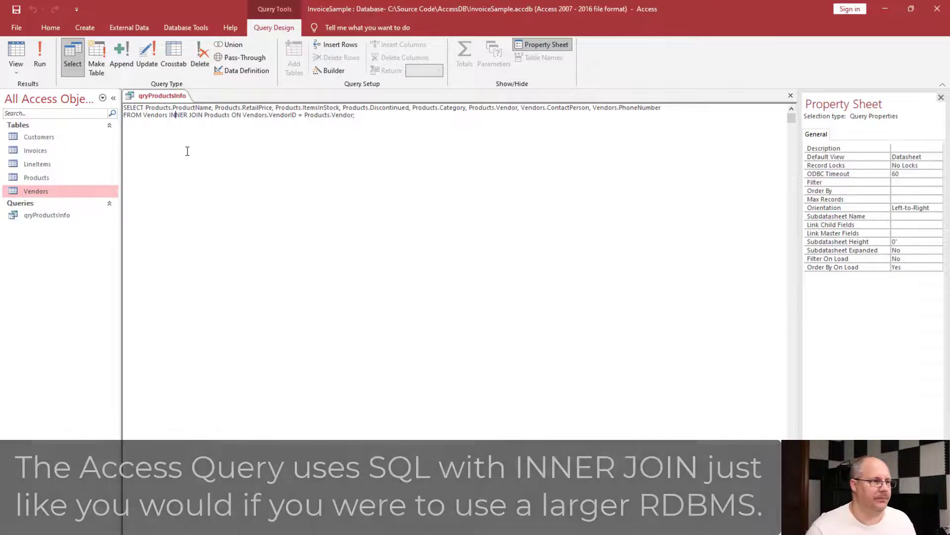
- Close the qryProductsInfo tab
click(41, 52)
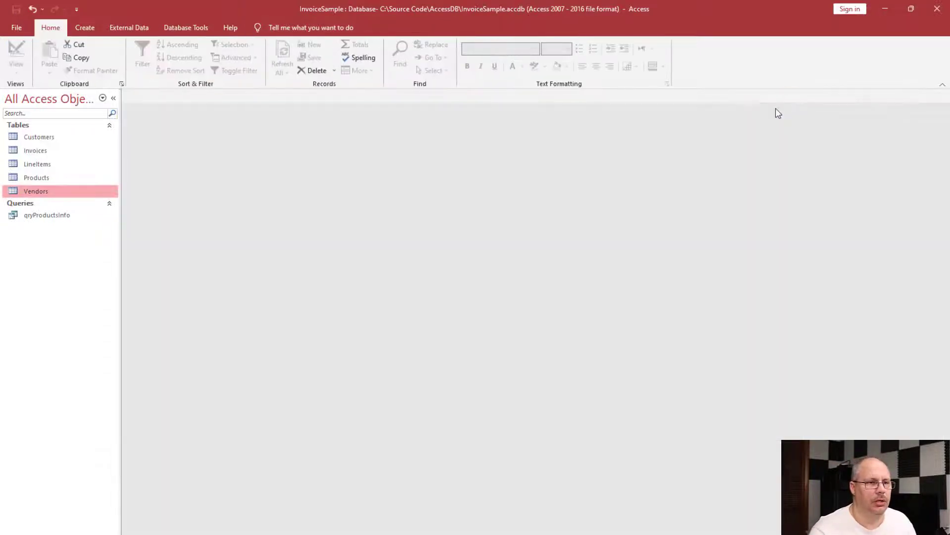
mouse_move(662, 357)
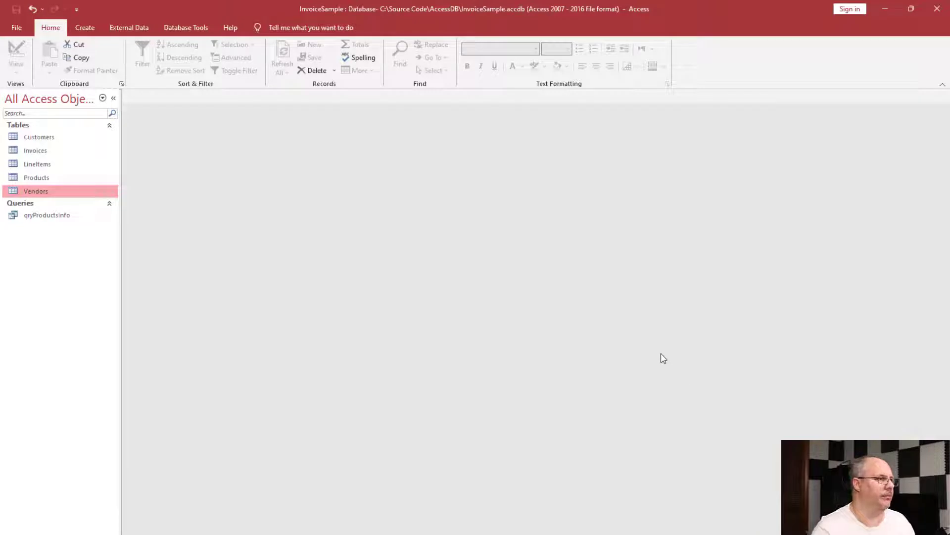
- Create a new query design and add the Customers, Invoices and LineItems tables
click(84, 27)
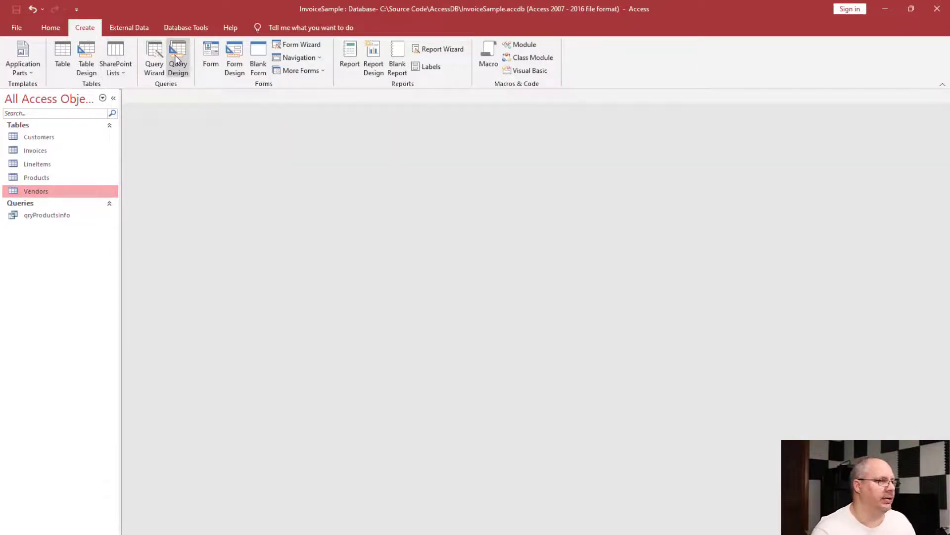
click(177, 56)
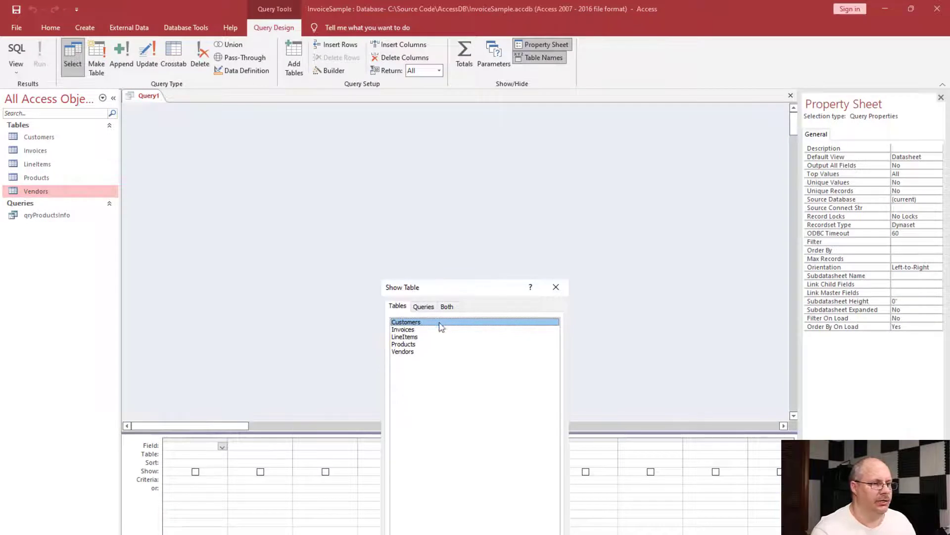
double_click(406, 322)
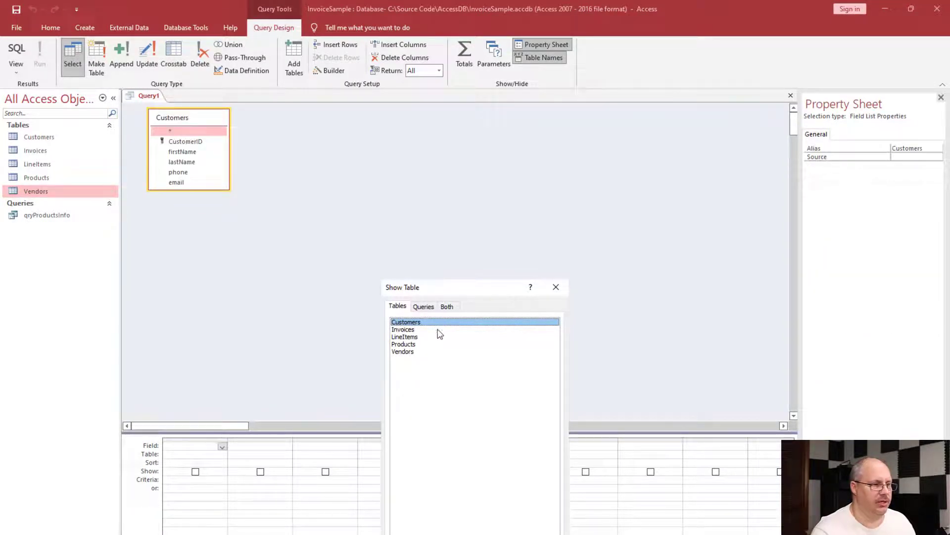
double_click(403, 329)
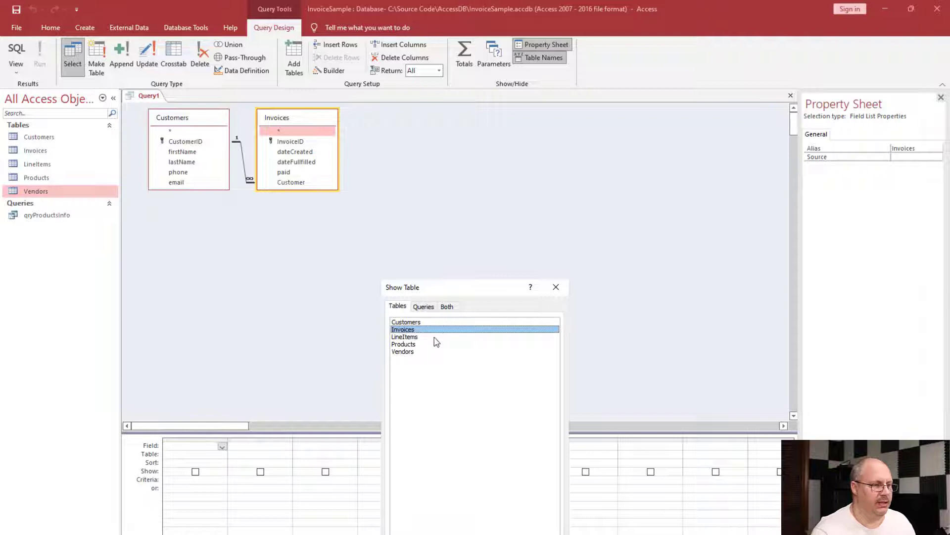
double_click(403, 344)
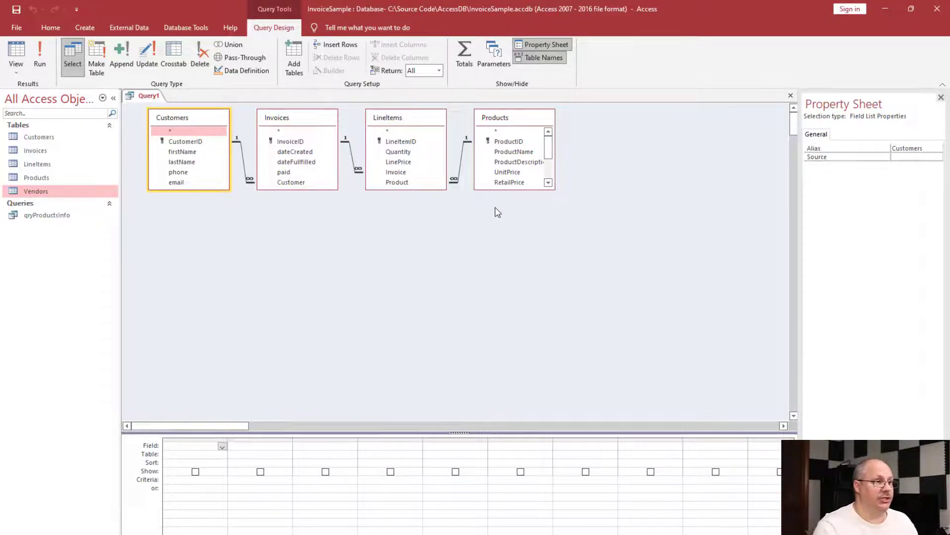
mouse_move(201, 158)
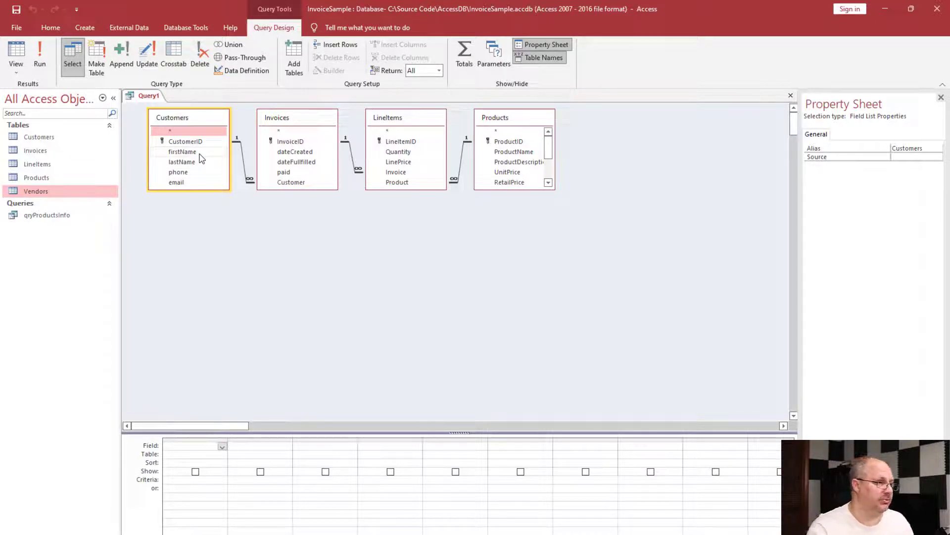
- Add a Customers field and the Invoices paid field to Query1's output
double_click(182, 162)
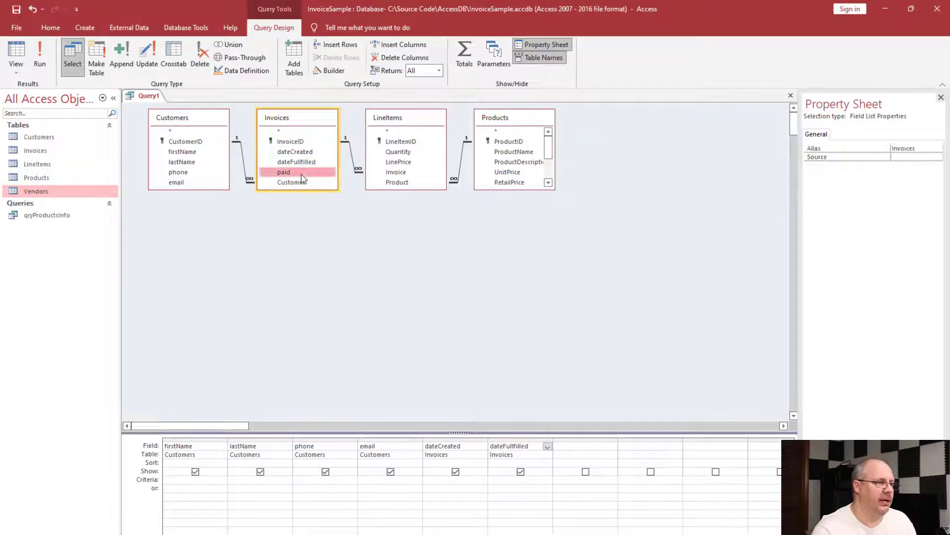
double_click(284, 172)
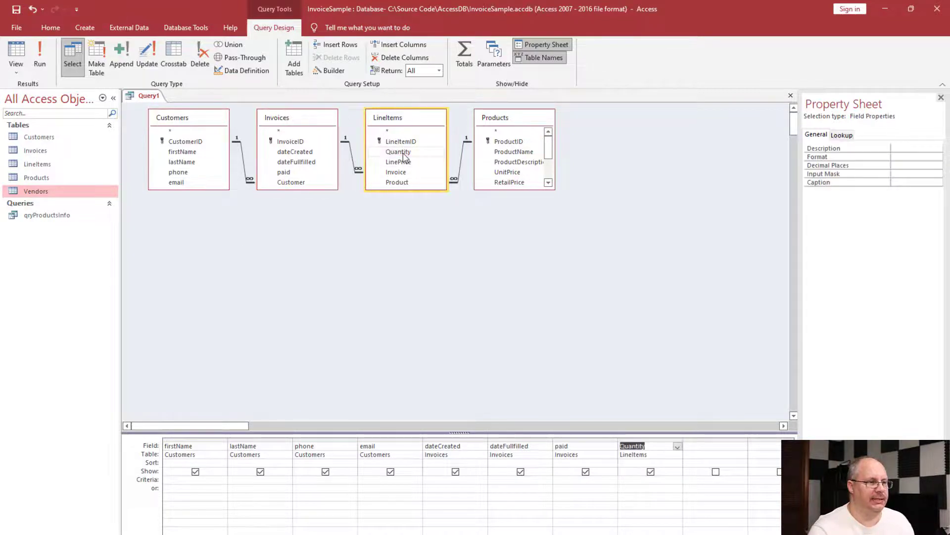
mouse_move(446, 161)
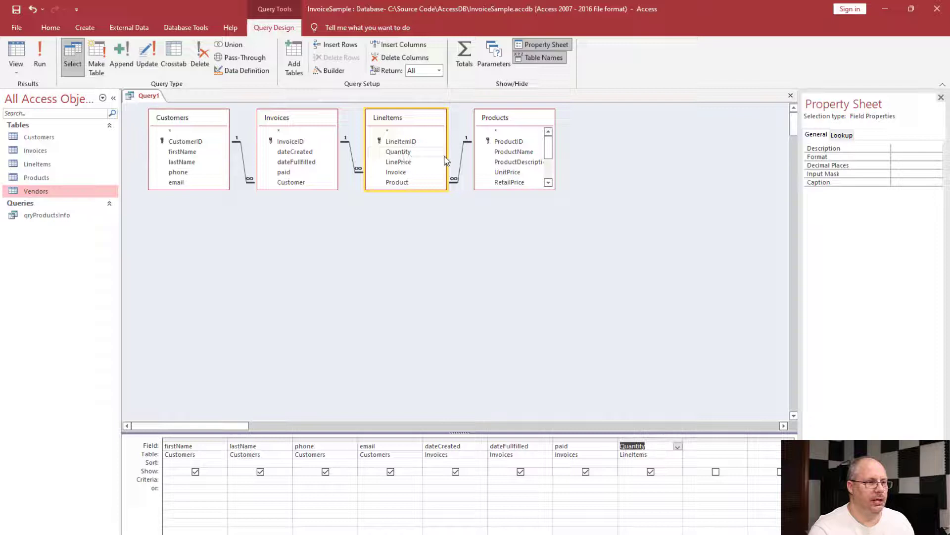
mouse_move(534, 155)
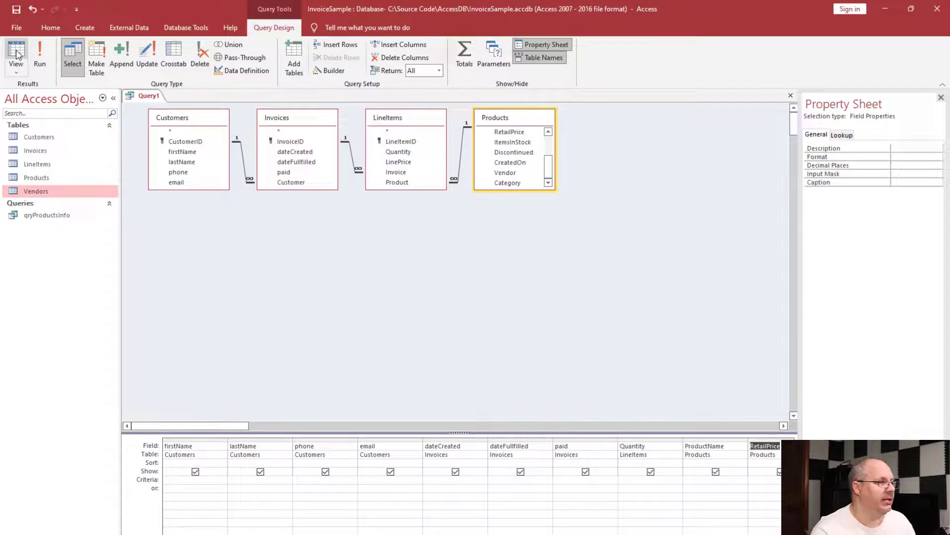
- Run Query1 in Datasheet View to see its results
click(16, 52)
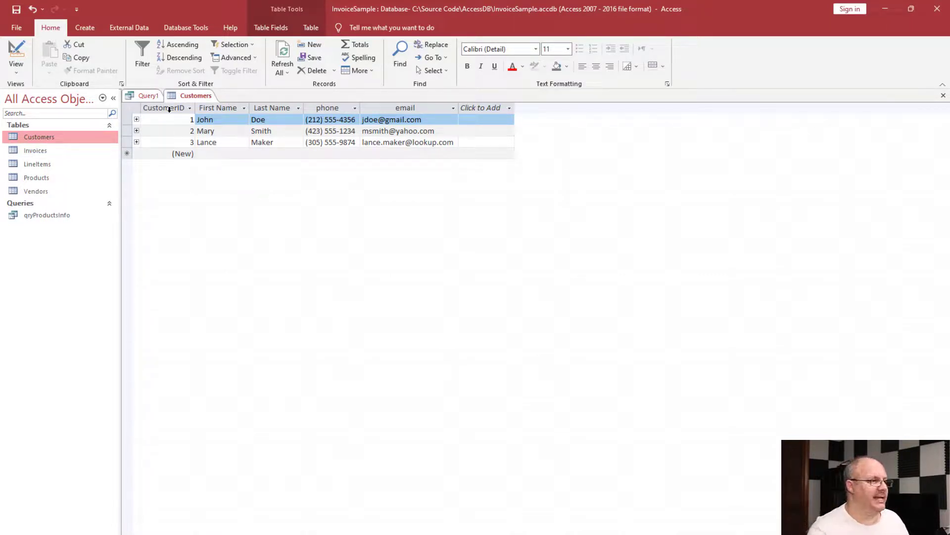
- Close the Customers table and switch Query1 to SQL View showing its INNER JOINs
click(147, 95)
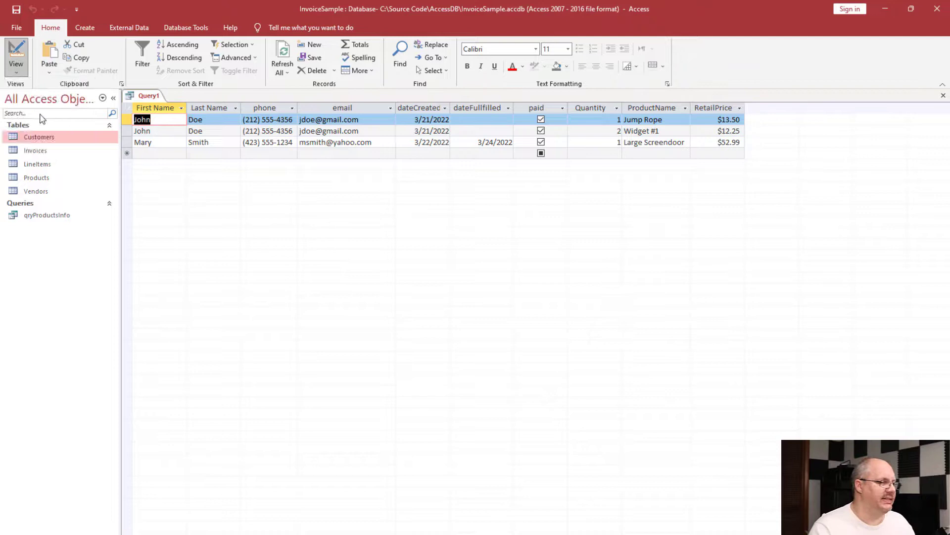
click(16, 50)
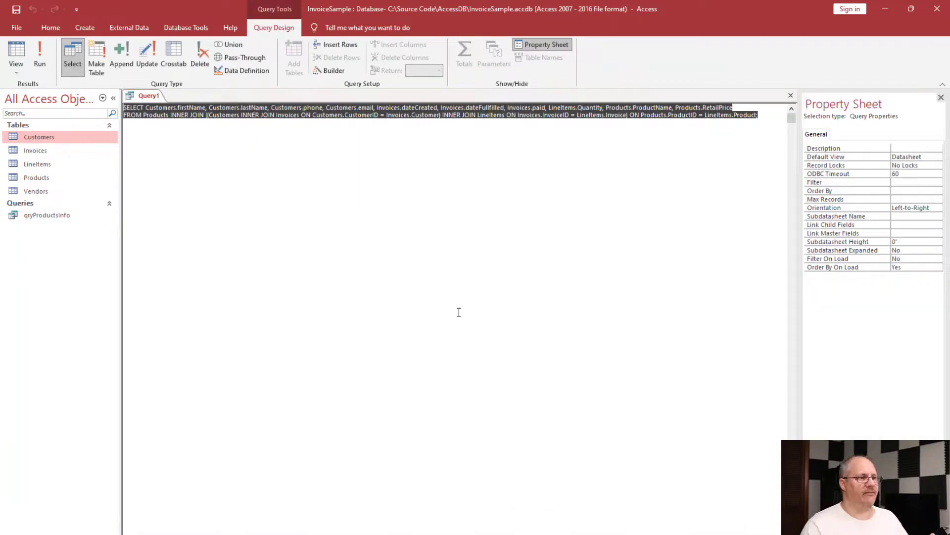